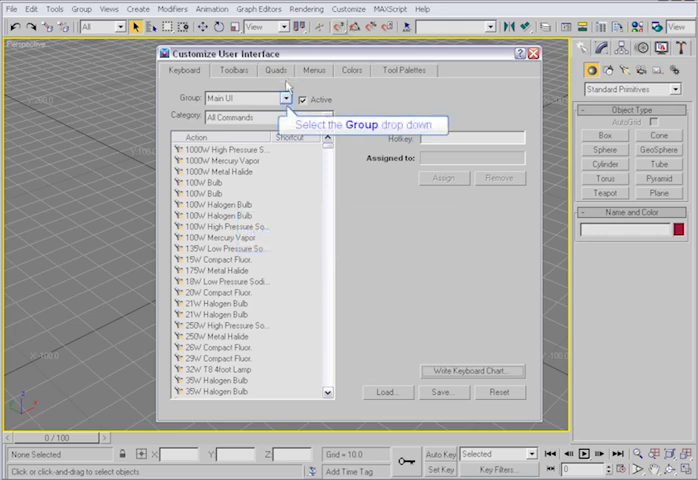
# - Switch the shortcut Group list from Main UI toward the Material Editor group
pyautogui.click(288, 100)
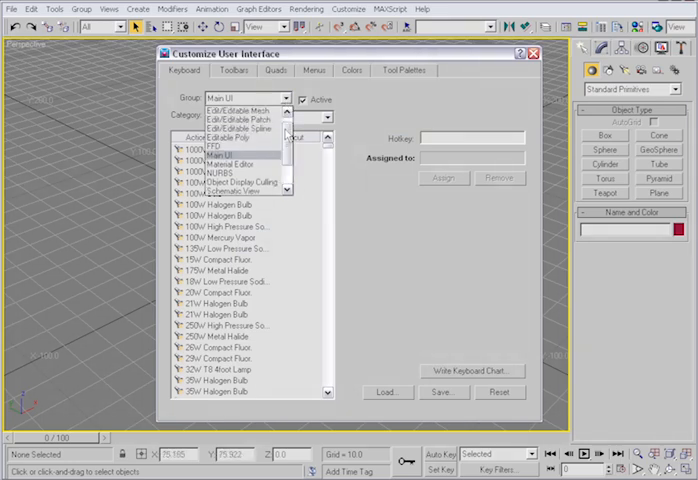
pyautogui.moveTo(228, 162)
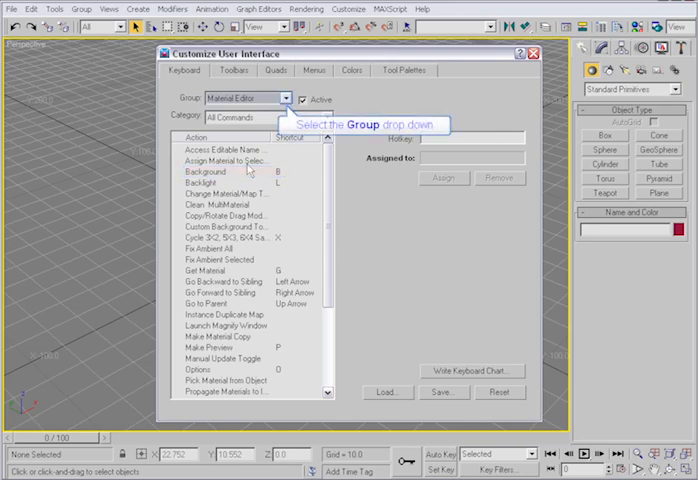
# - Return to the Main UI group and test hotkey B, reported as assigned to Bottom View
pyautogui.click(288, 100)
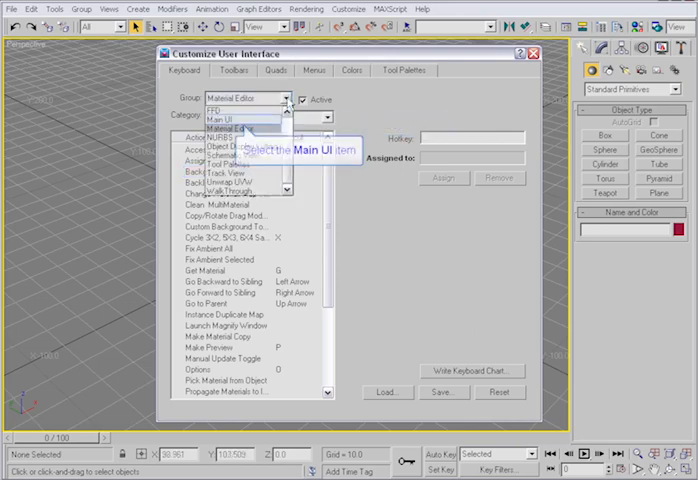
pyautogui.click(236, 120)
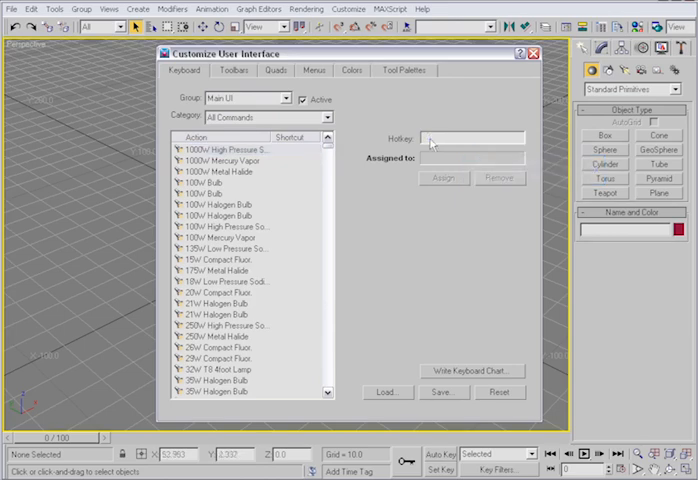
pyautogui.write('B')
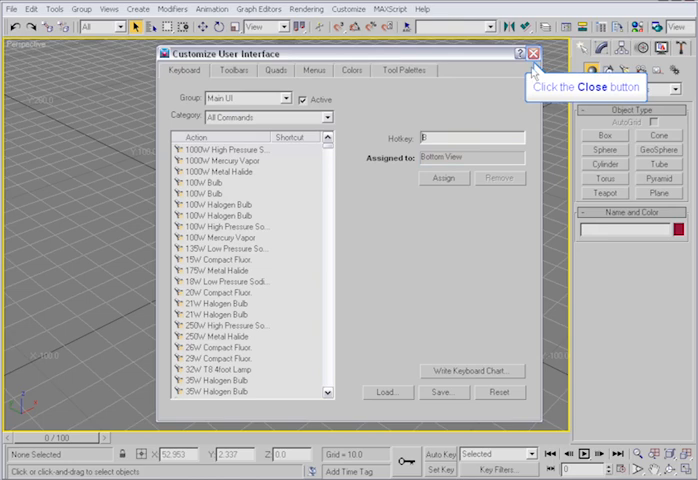
# - Close the Customize User Interface window before heading to Customize > Show UI
pyautogui.click(534, 54)
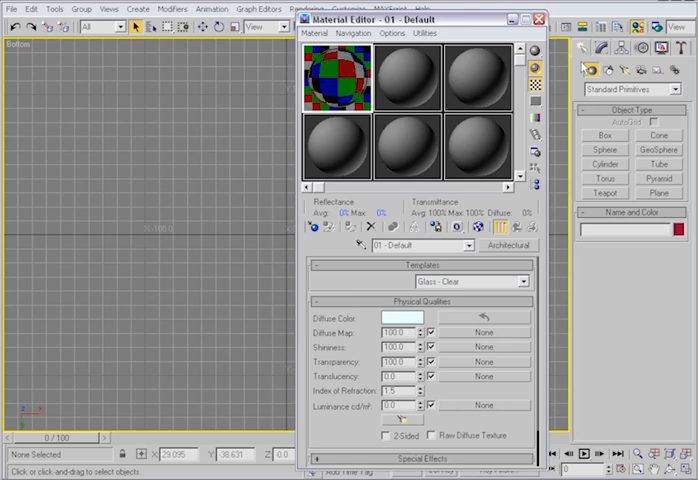
pyautogui.moveTo(538, 24)
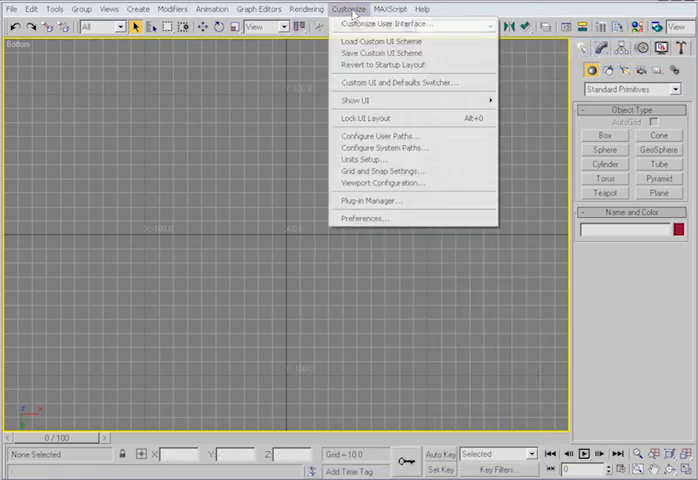
pyautogui.moveTo(360, 100)
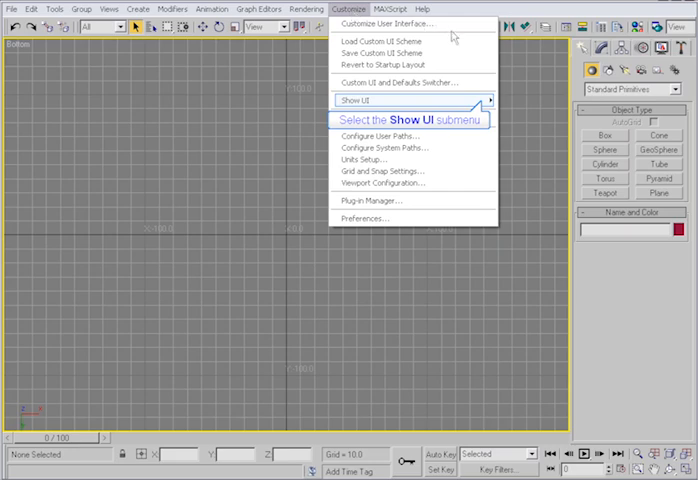